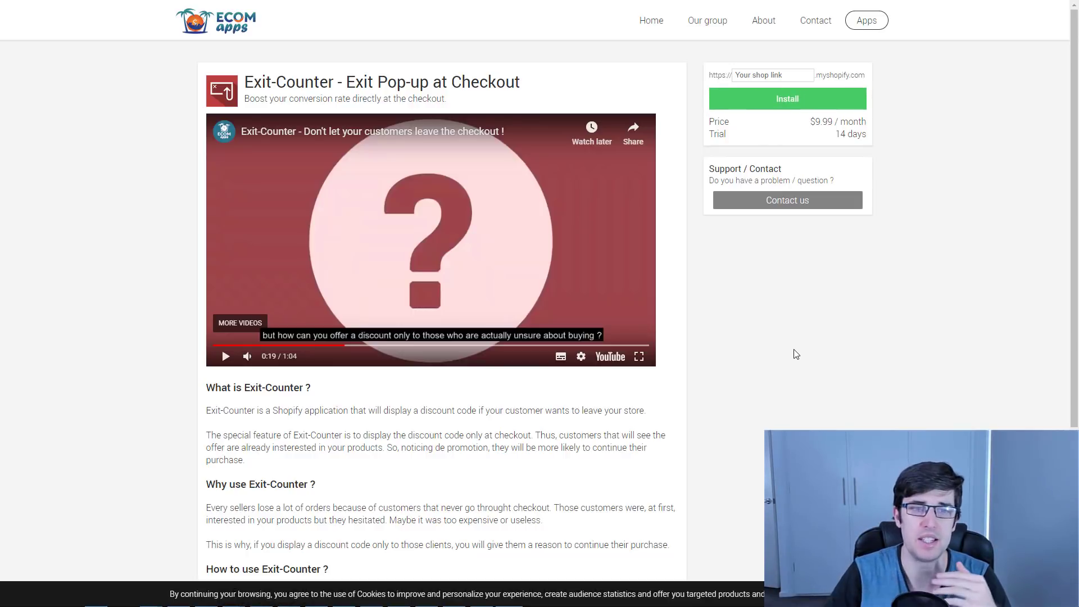
mouse_move(770, 269)
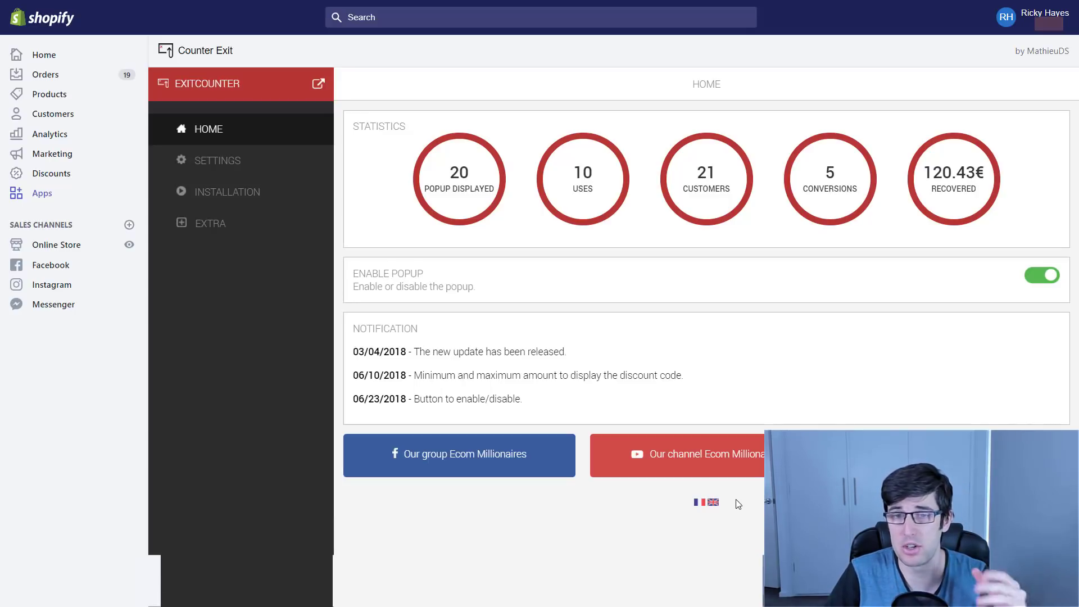
mouse_move(713, 504)
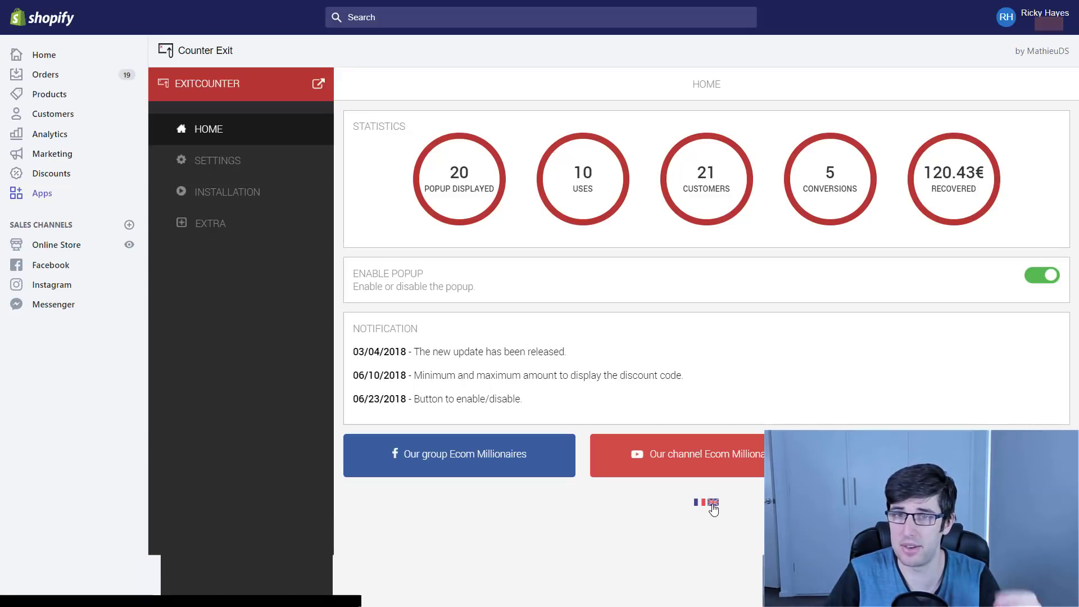
mouse_move(866, 232)
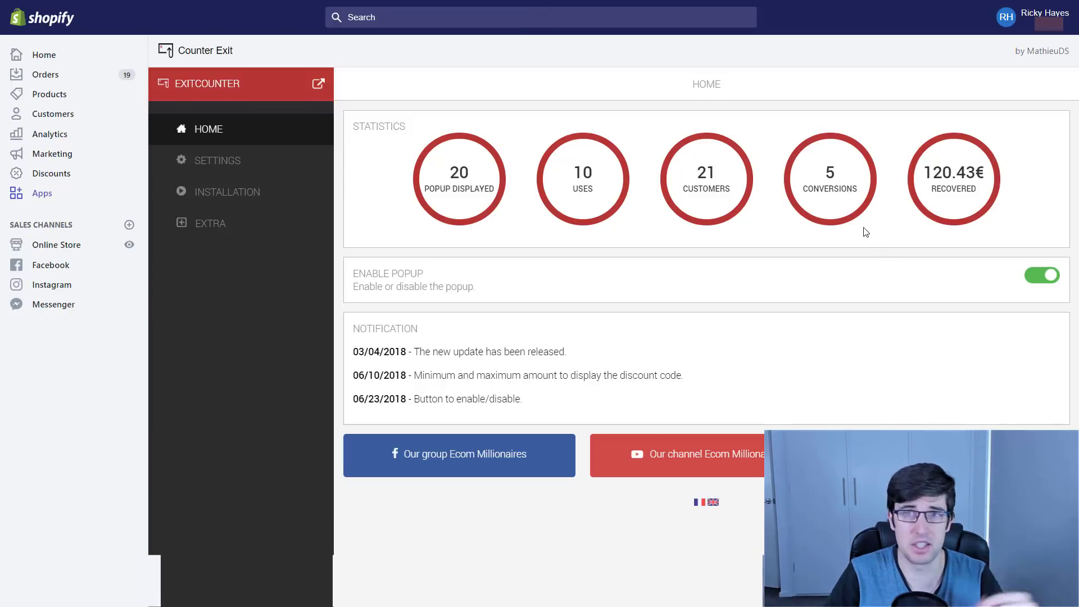
mouse_move(819, 215)
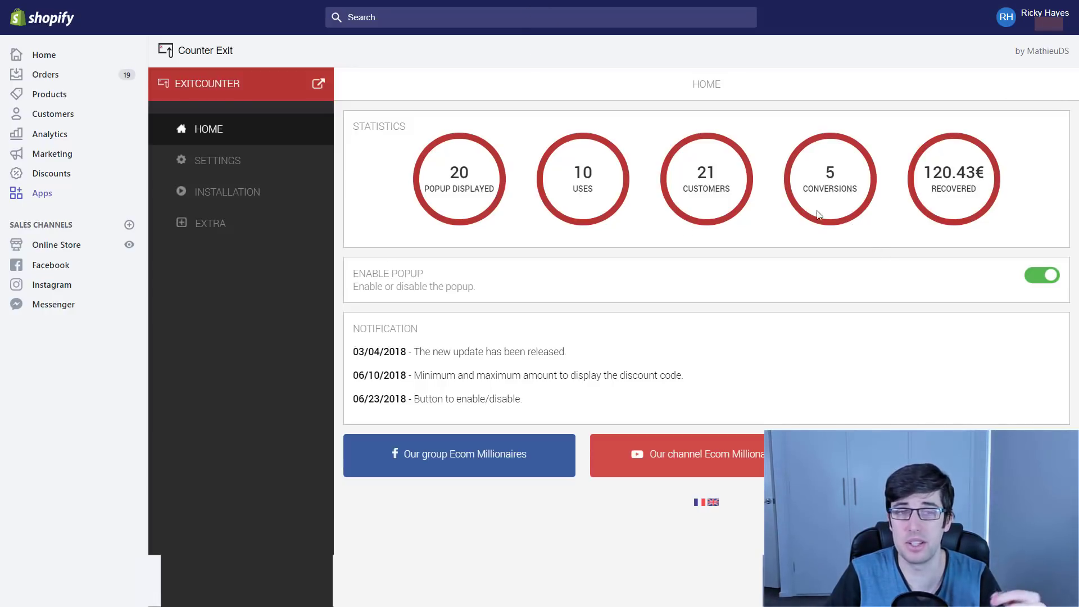
mouse_move(252, 151)
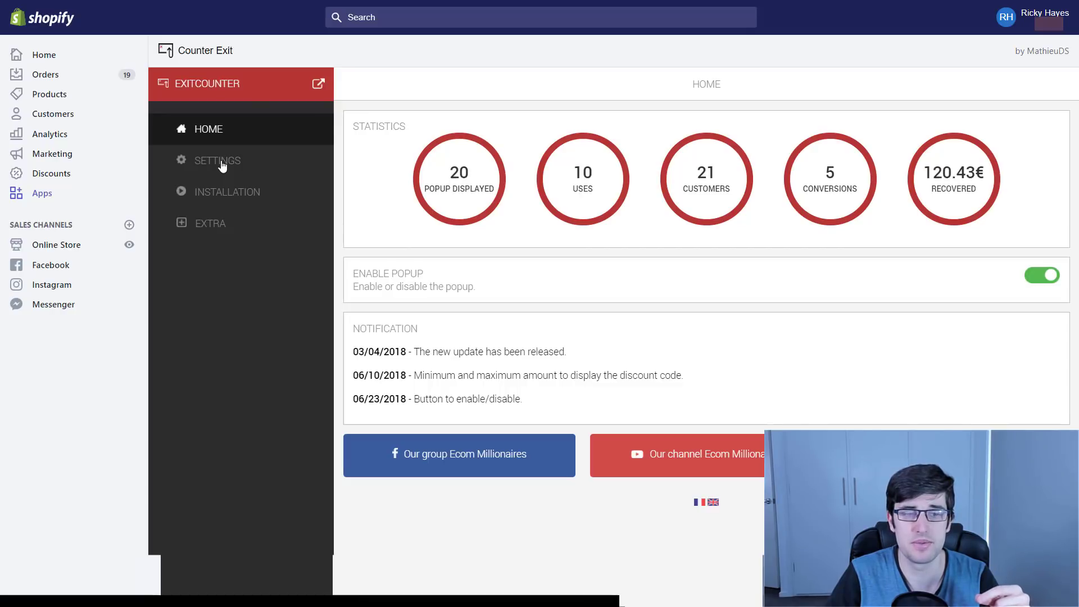
Reach the Pop-up Modification form with its text fields and 0h 9m 59s timer values
click(217, 160)
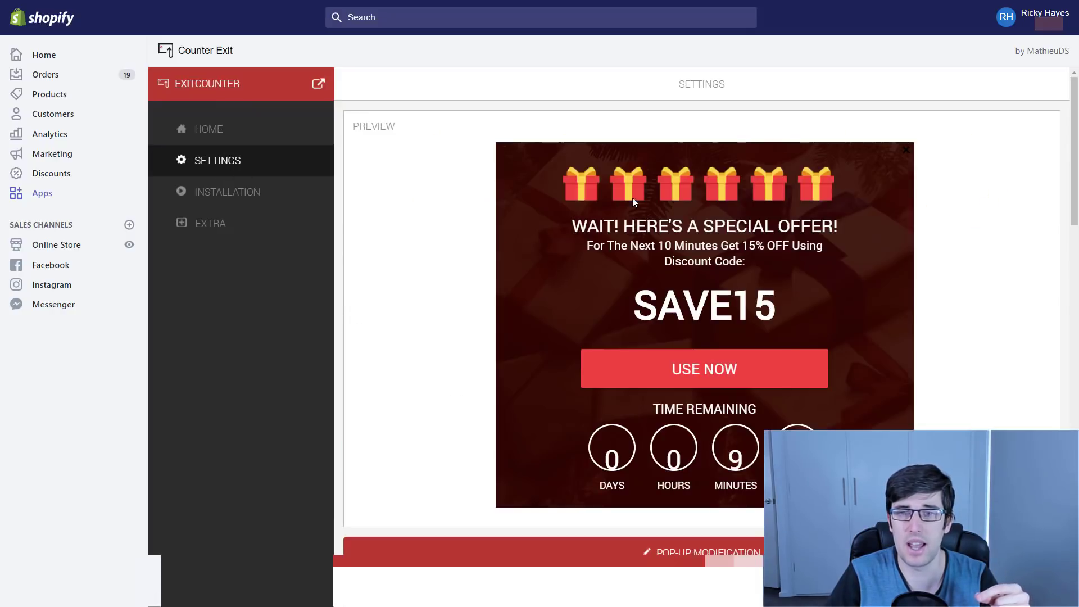
mouse_move(741, 209)
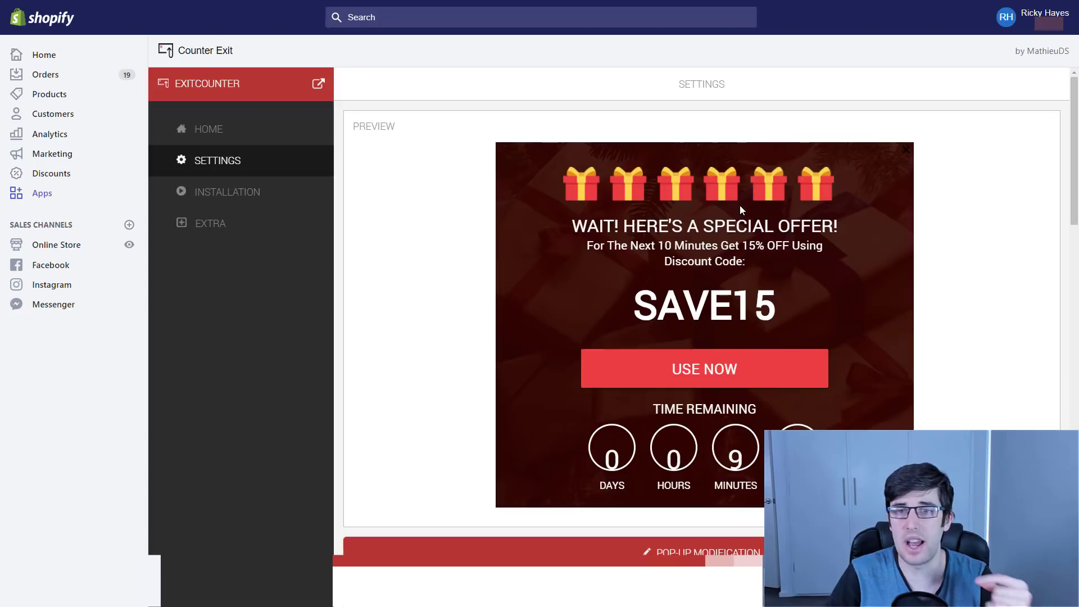
scroll(down, 3)
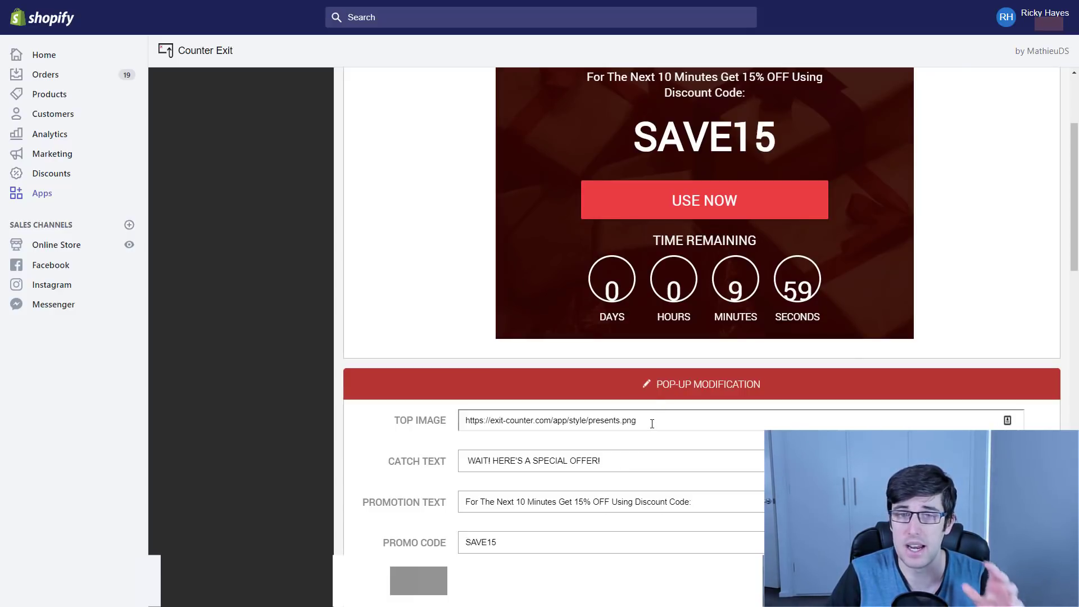
scroll(down, 3)
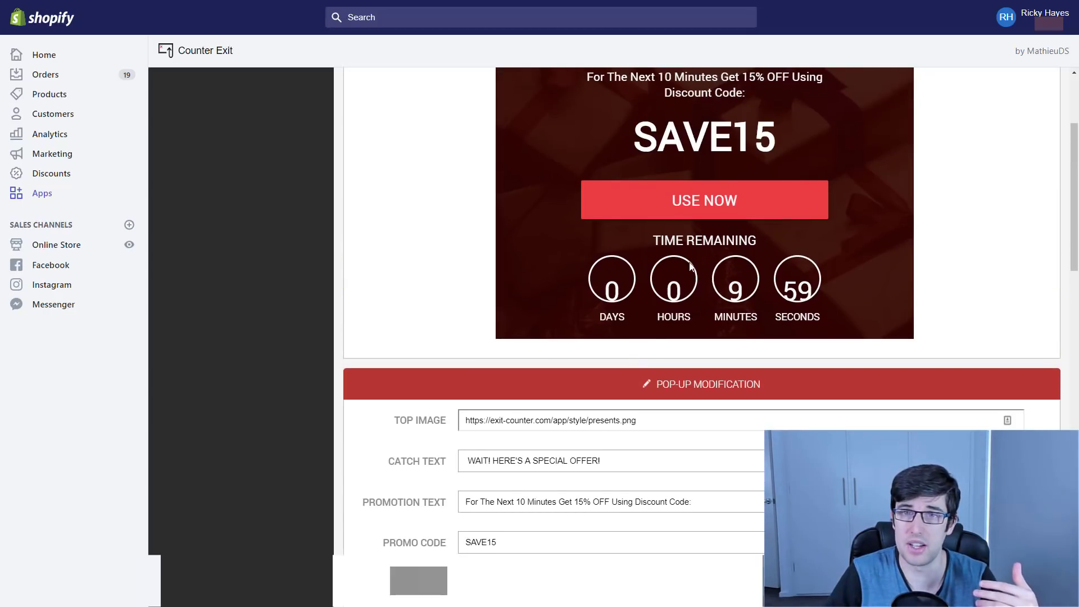
scroll(down, 3)
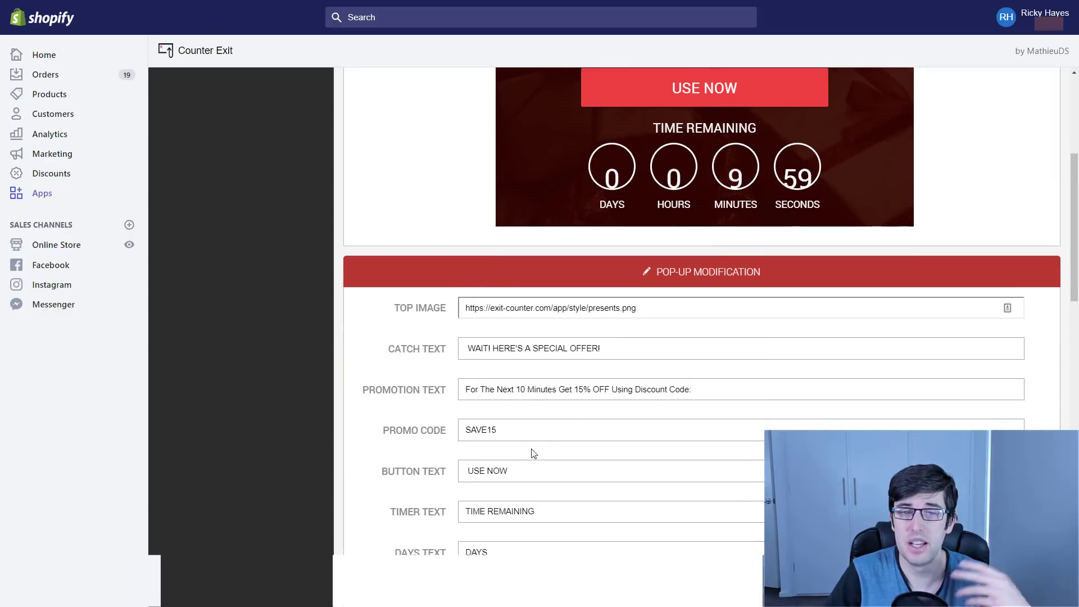
click(522, 471)
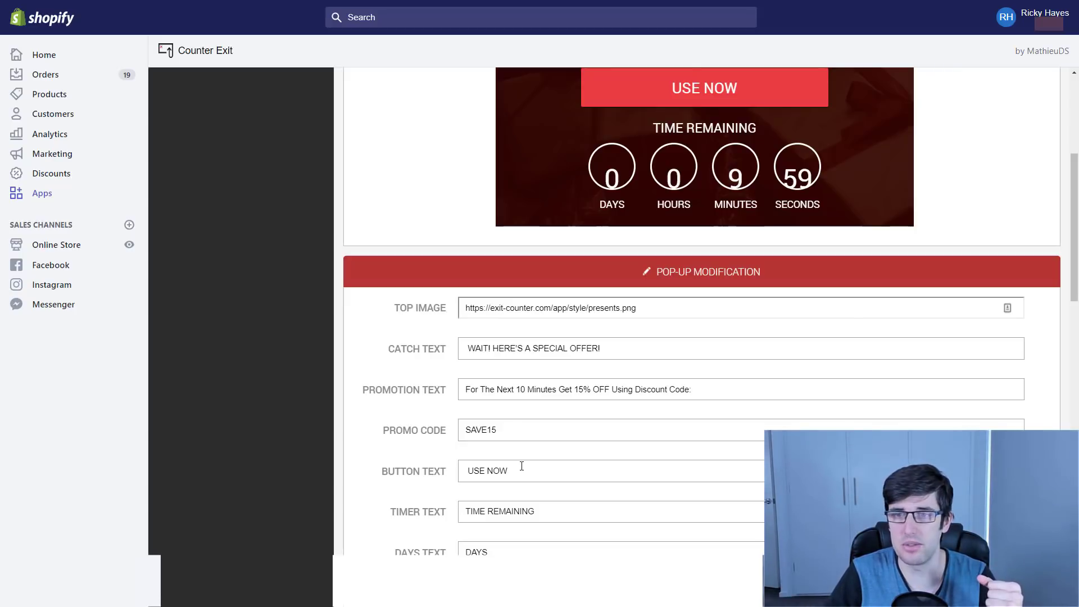
scroll(down, 3)
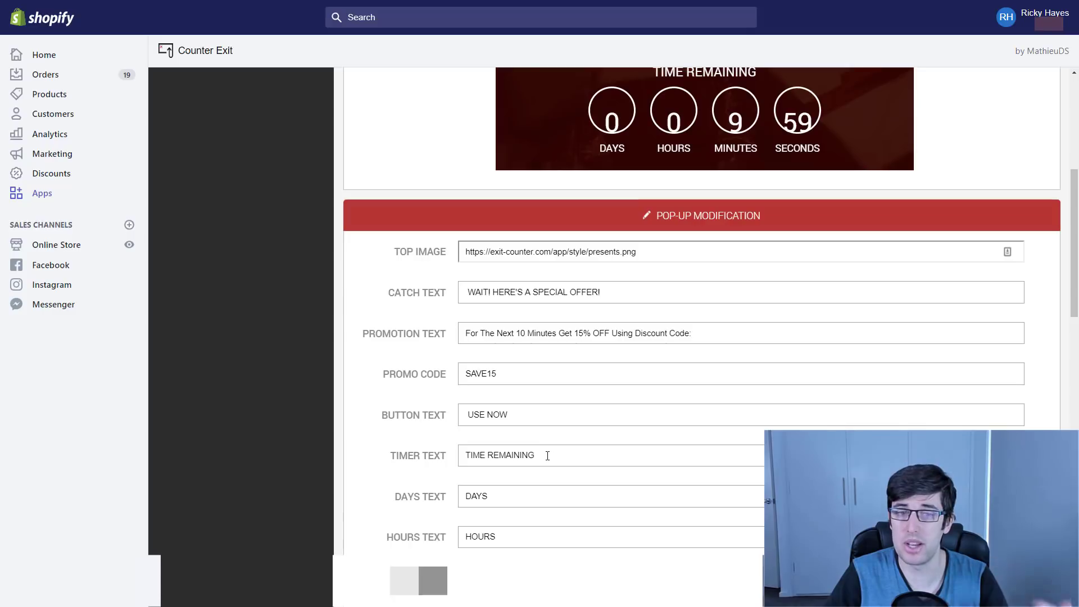
scroll(down, 3)
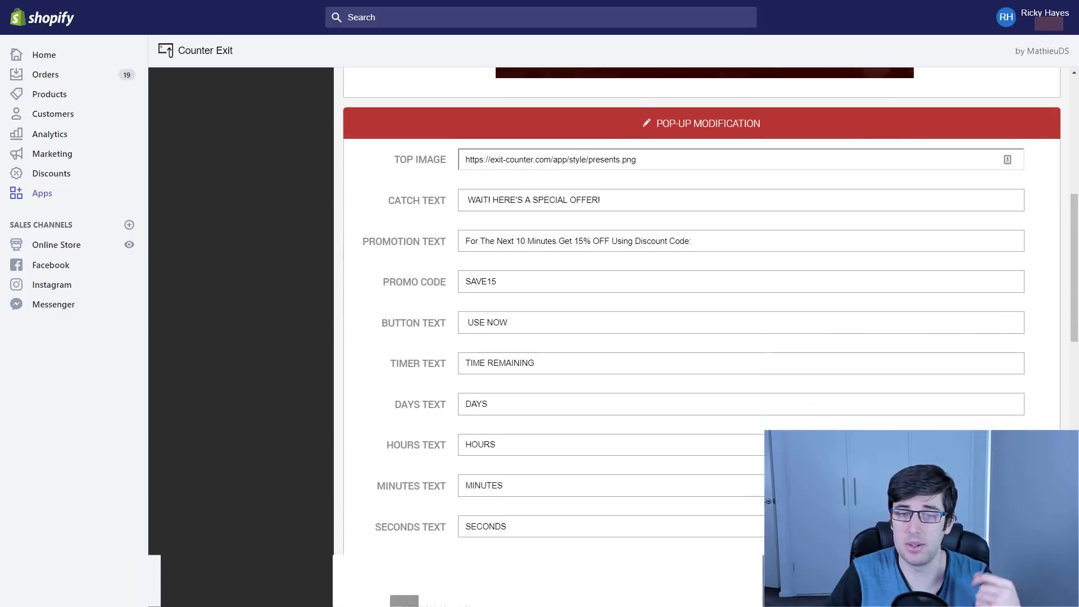
scroll(down, 3)
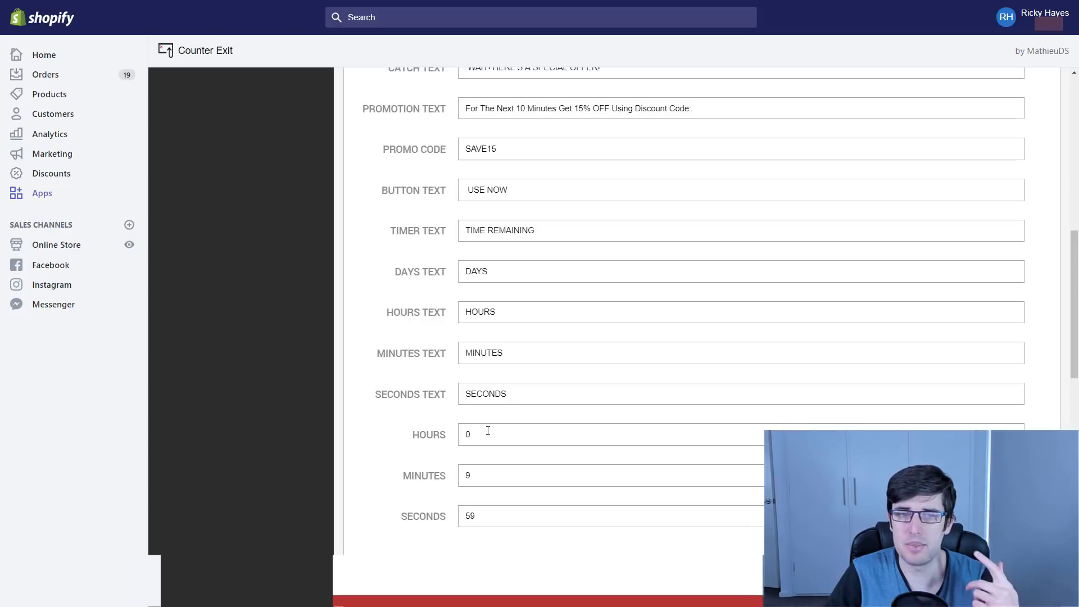
mouse_move(479, 481)
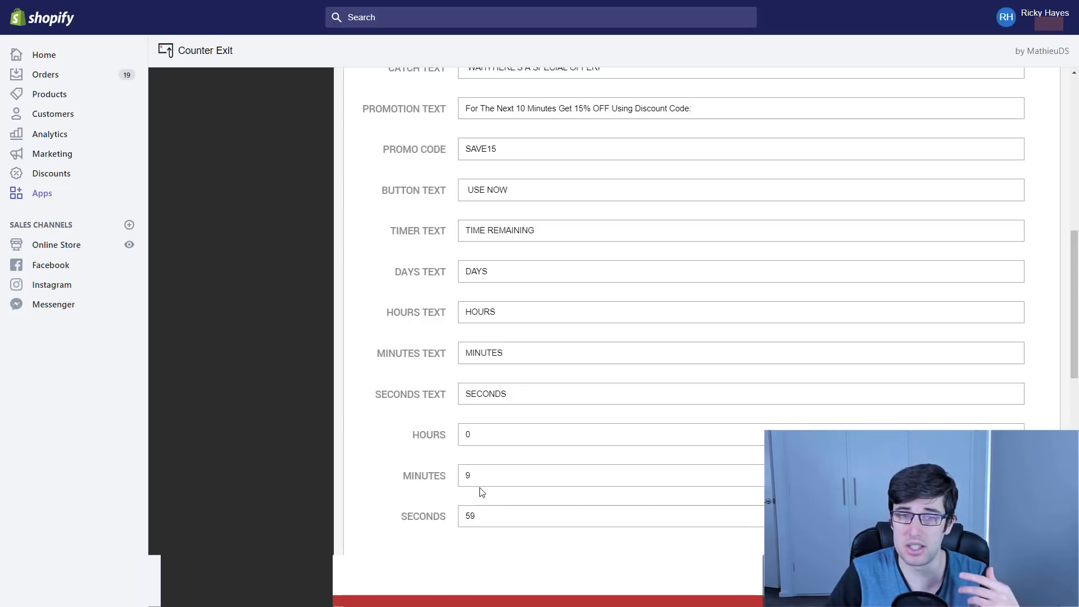
Set the timer minutes to 4 so the SAVE15 pop-up counts down from 0h 4m 59s
text(4)
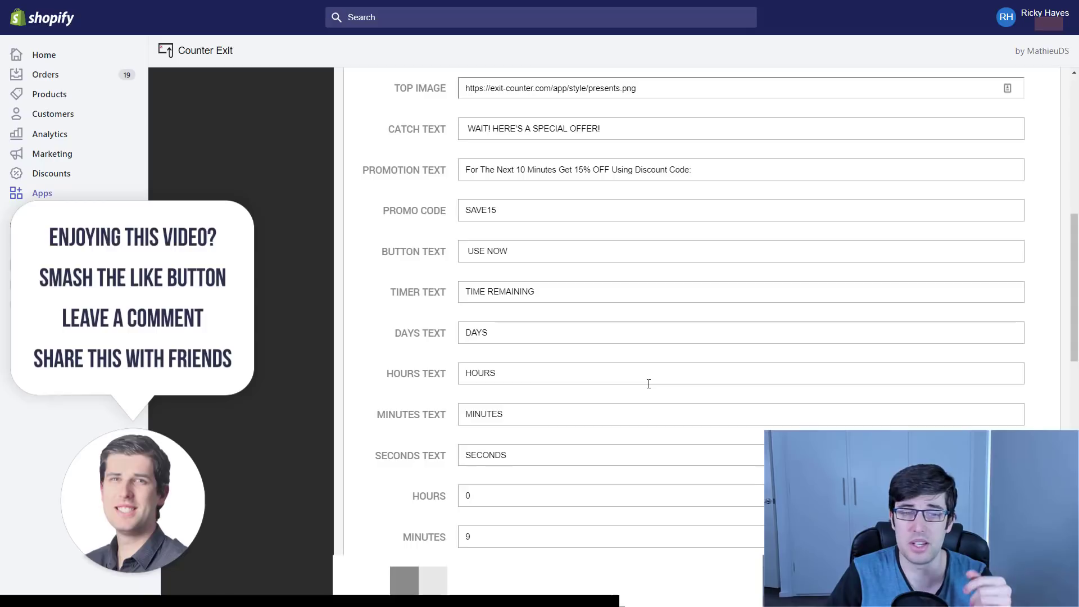
scroll(down, 3)
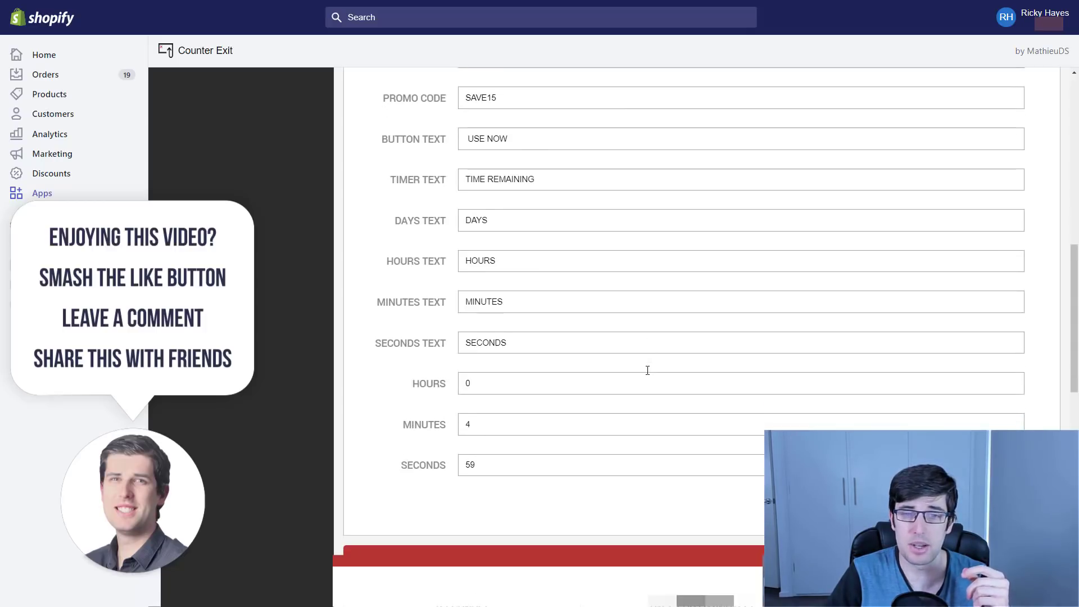
scroll(up, 3)
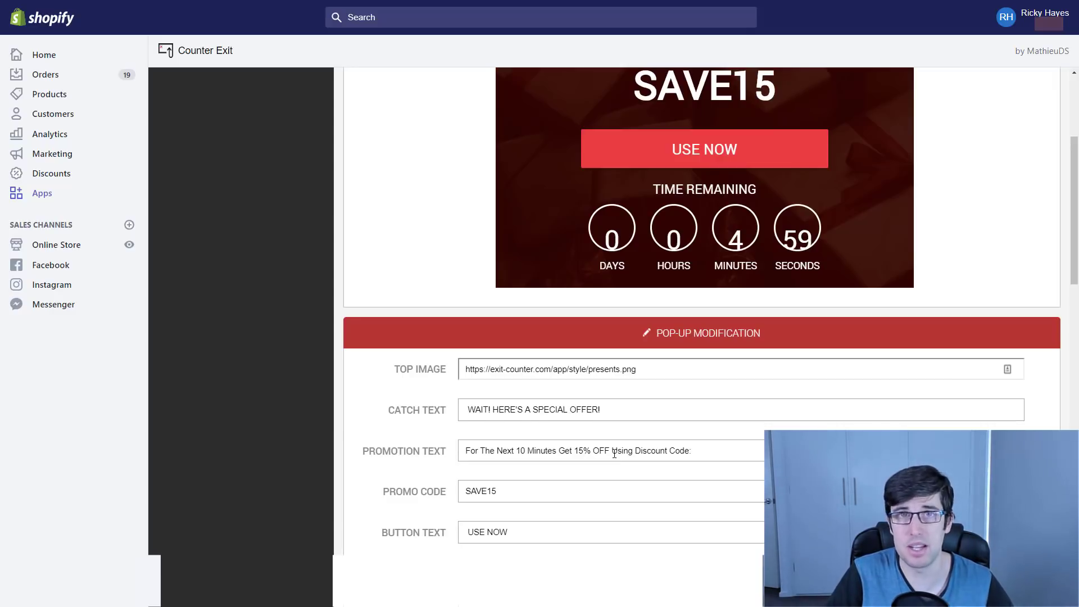
scroll(down, 3)
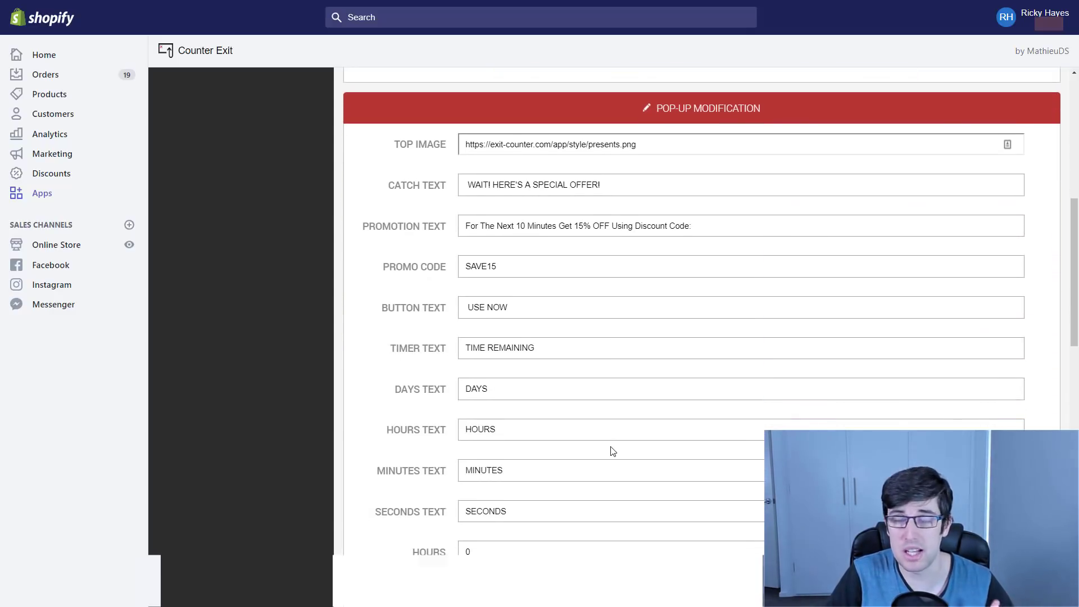
scroll(down, 3)
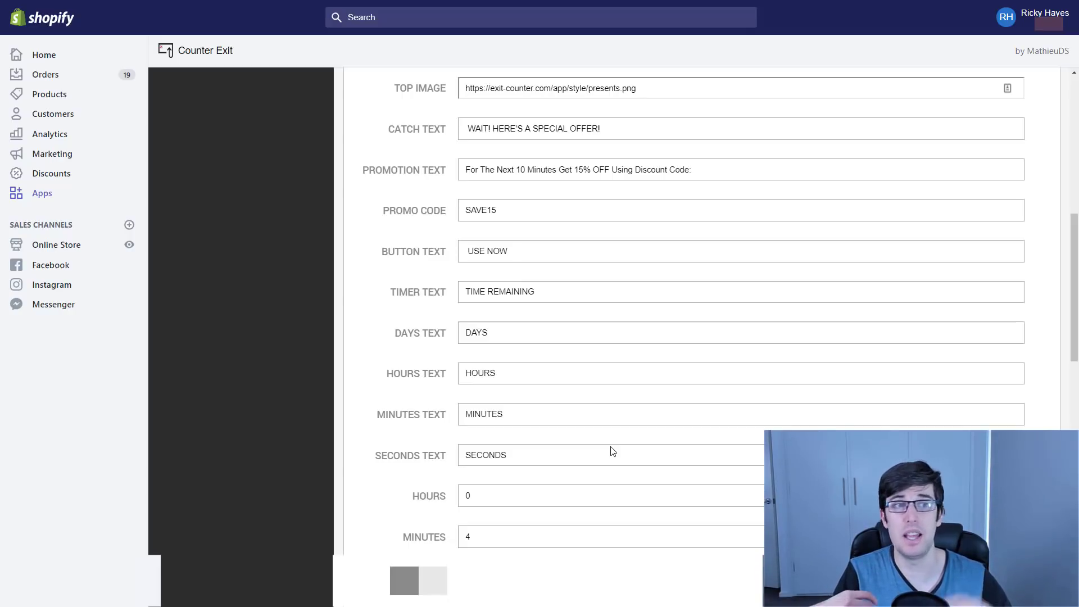
scroll(down, 3)
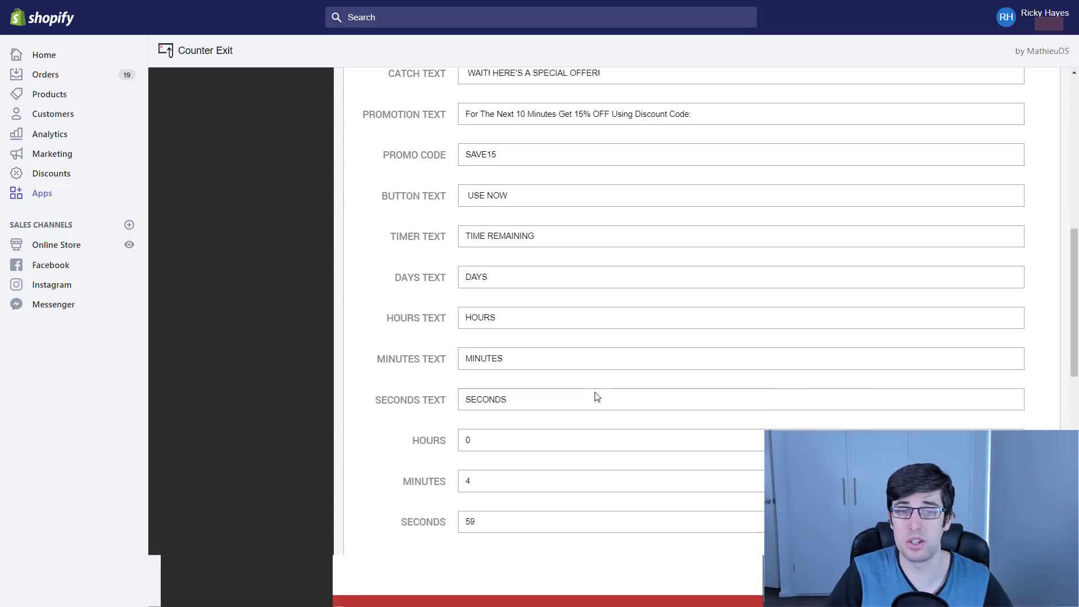
scroll(down, 3)
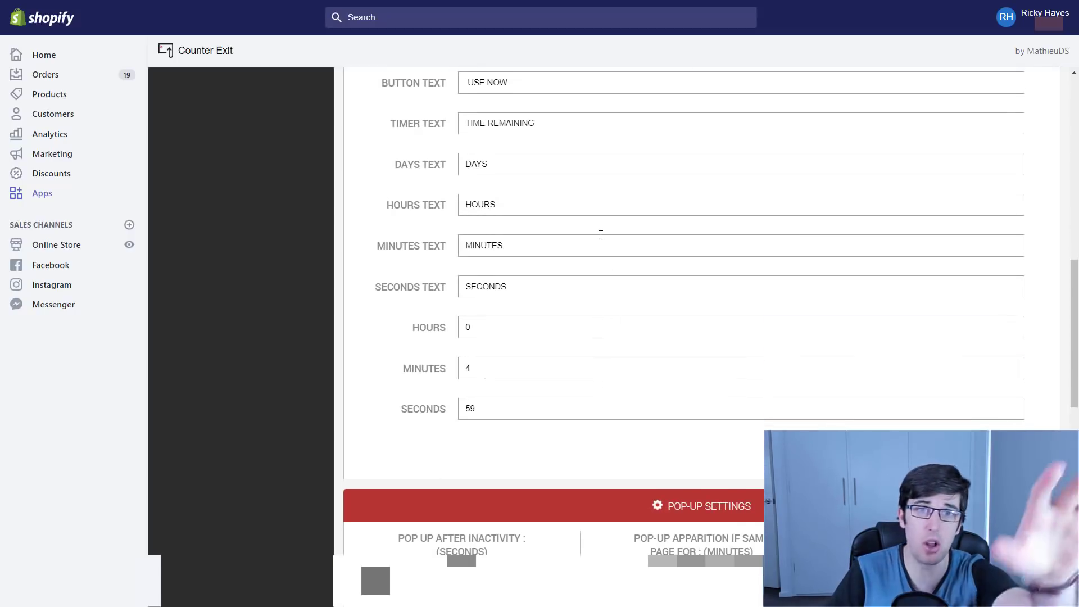
Review the Pop-up Settings and Pop-up Design sections below the timer fields
scroll(down, 3)
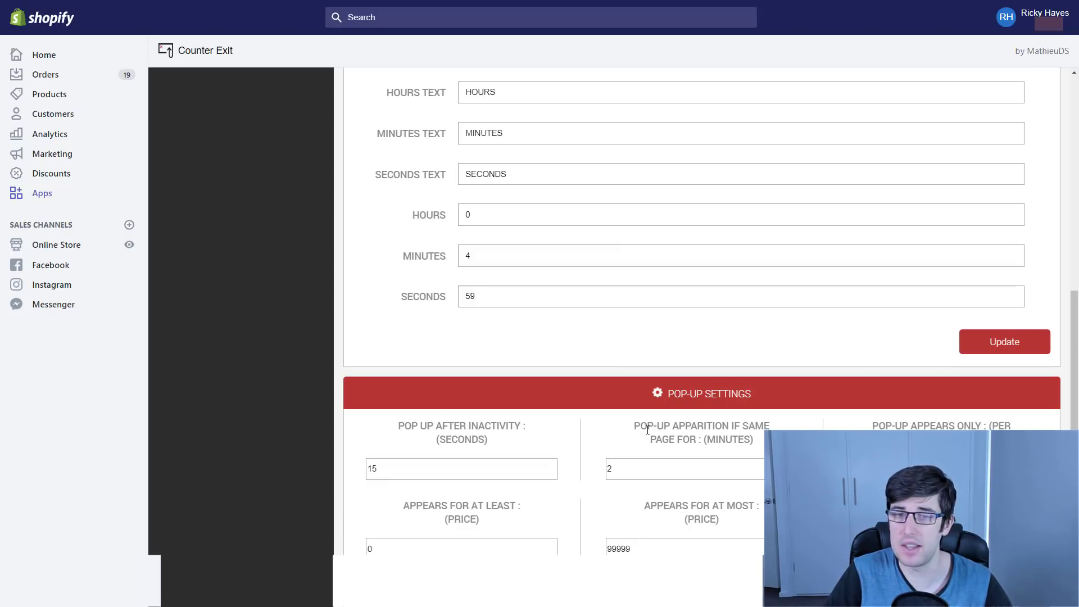
double_click(673, 438)
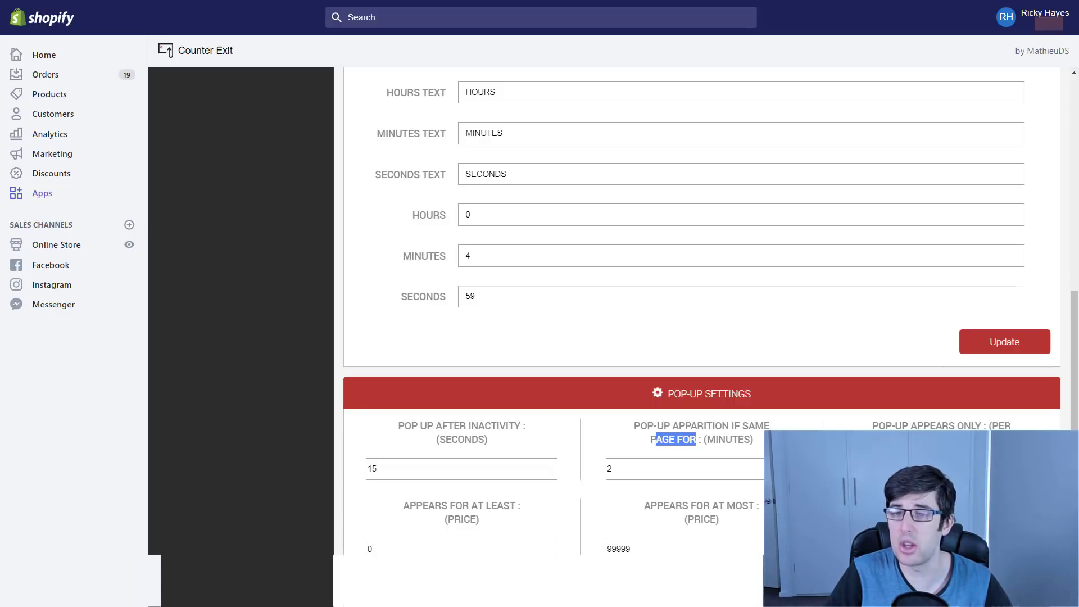
scroll(down, 3)
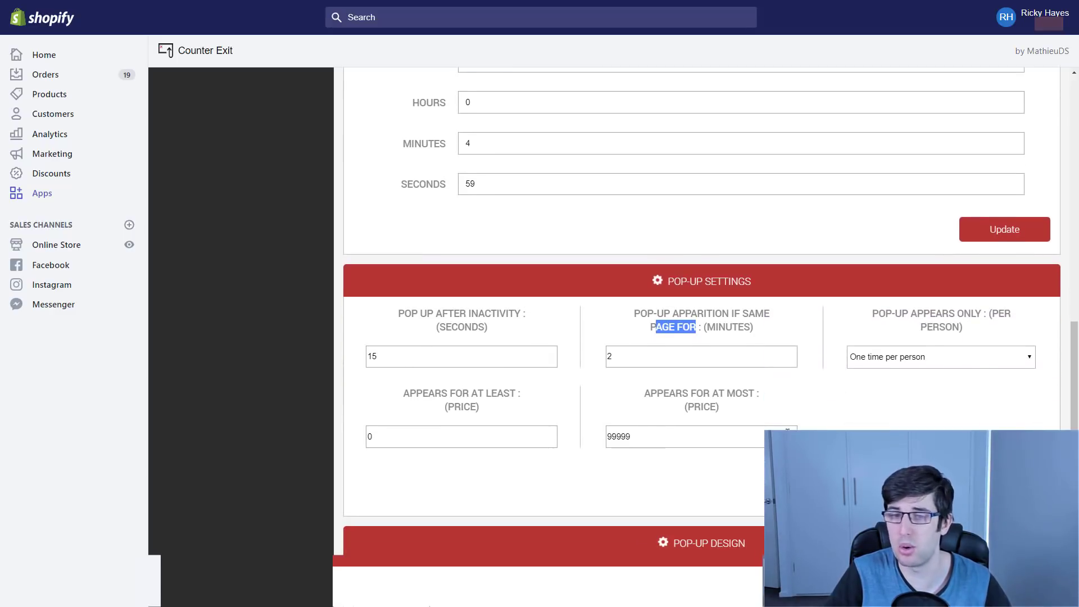
scroll(down, 3)
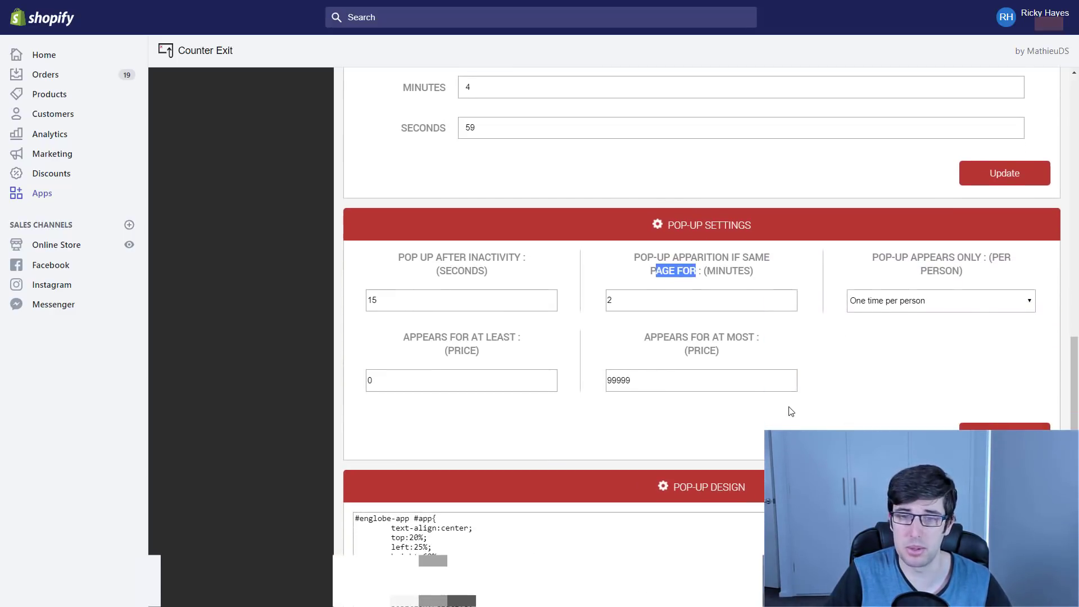
scroll(down, 3)
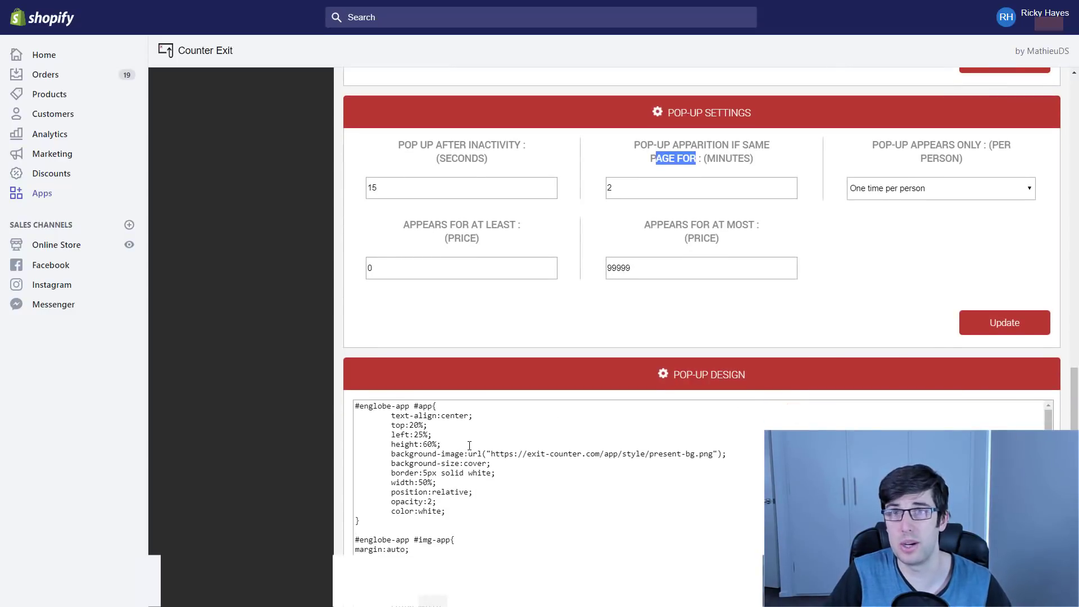
scroll(down, 3)
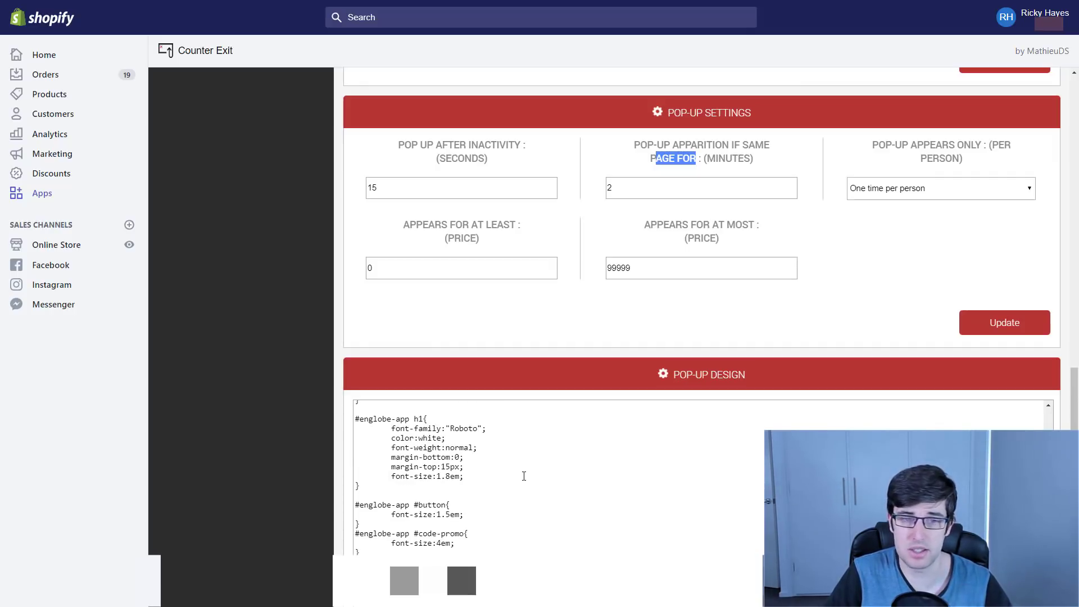
scroll(down, 3)
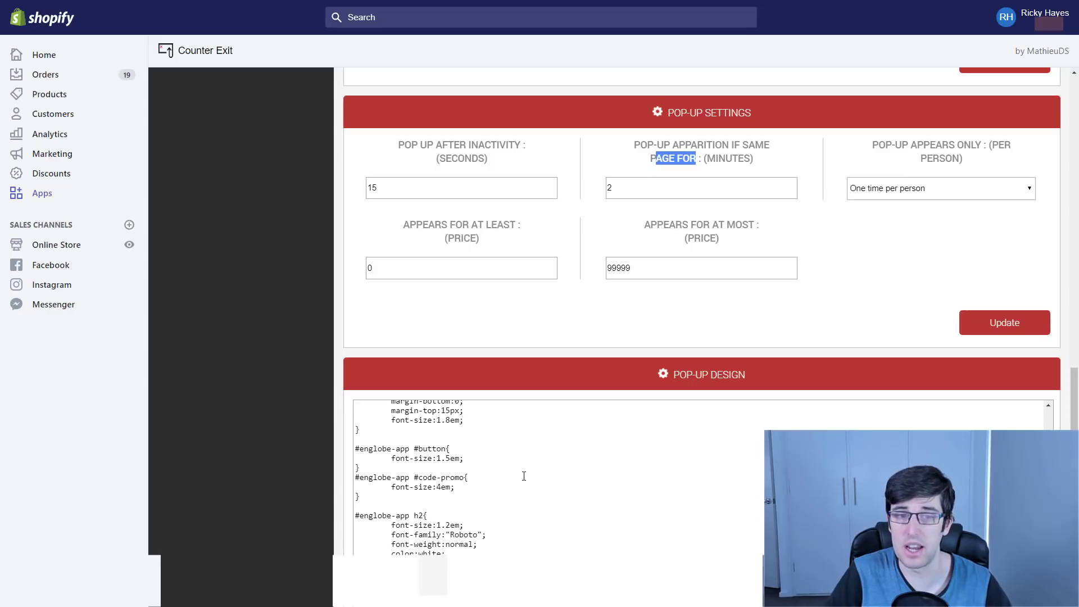
scroll(down, 3)
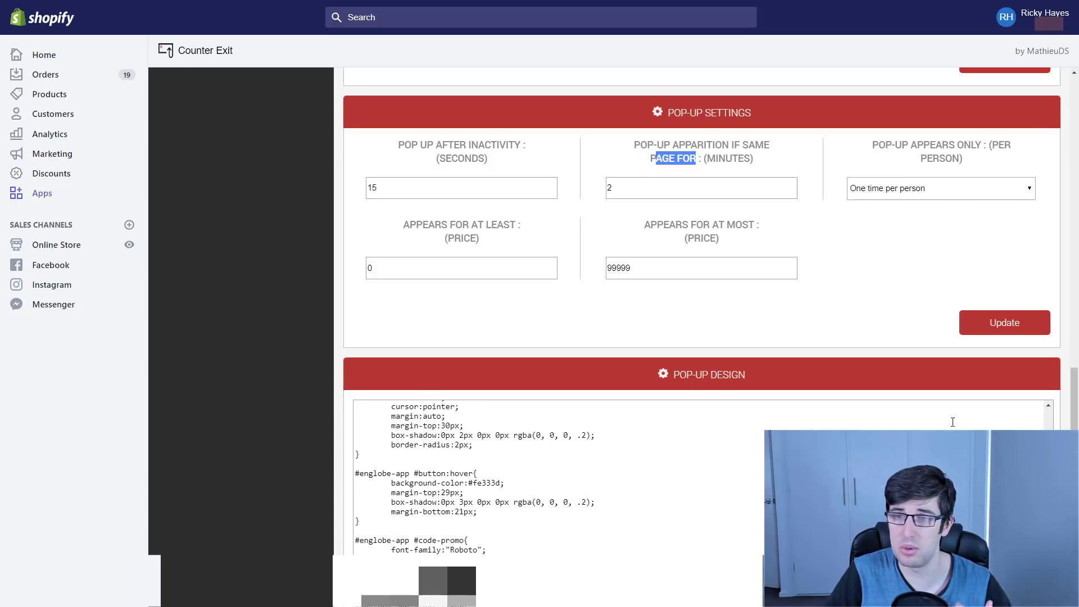
scroll(down, 3)
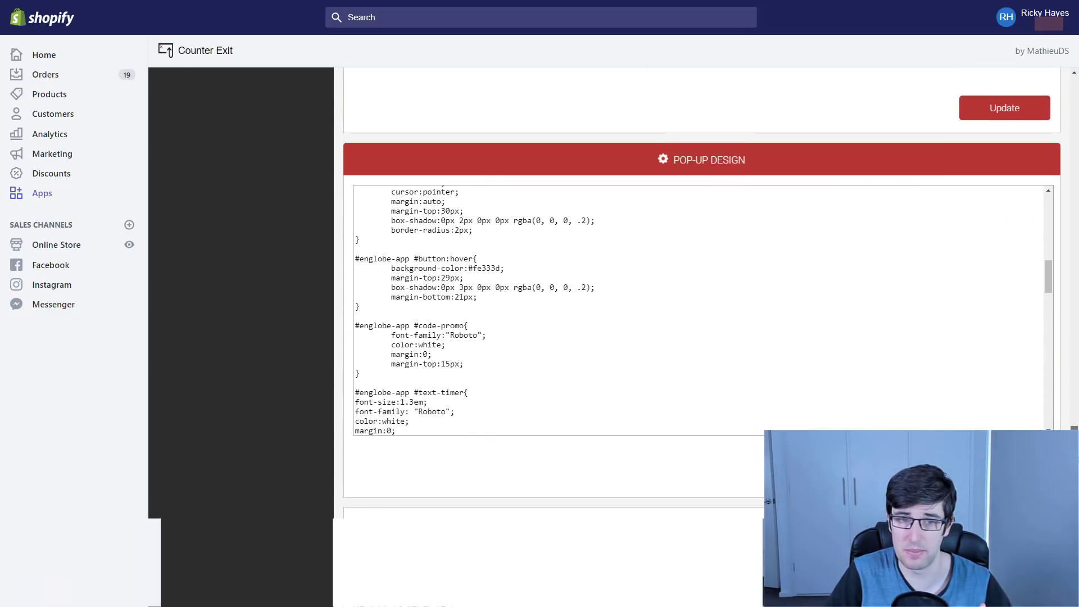
scroll(down, 3)
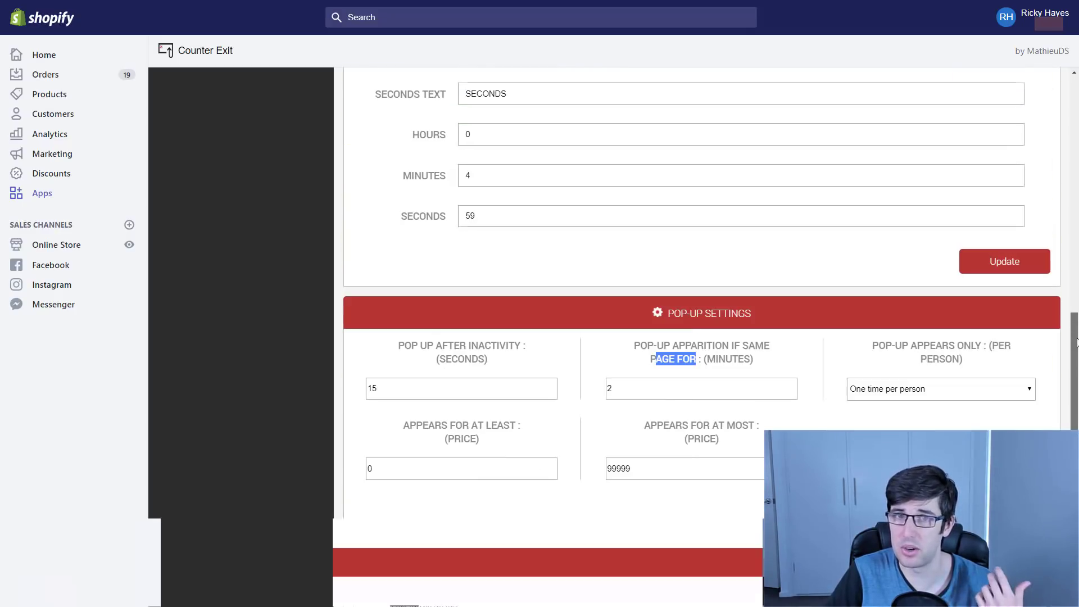
scroll(down, 3)
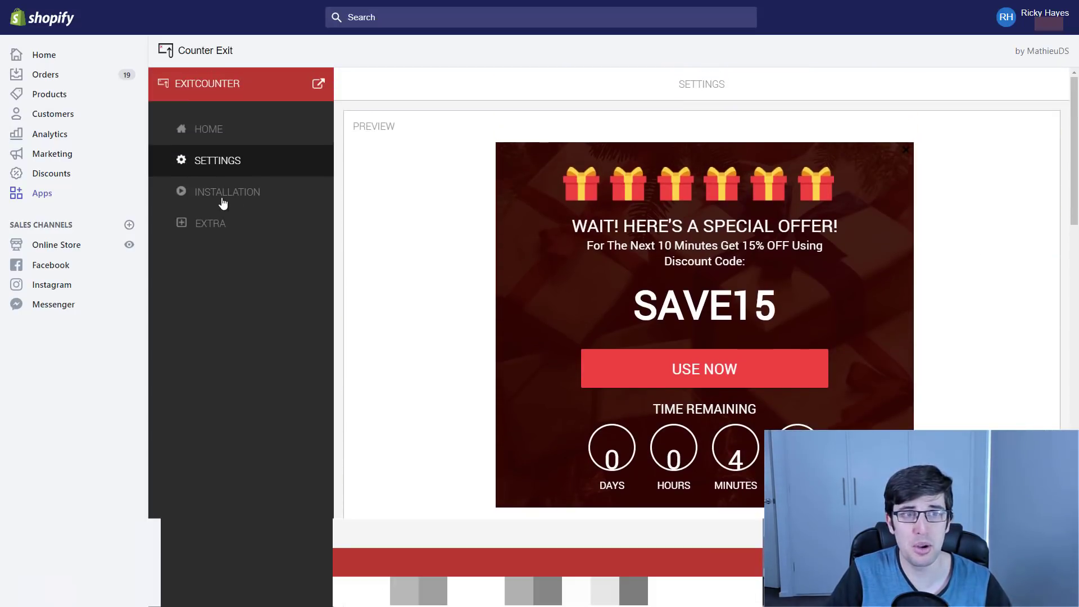
Show the Installation instructions and select the analytics script line for copying
click(226, 191)
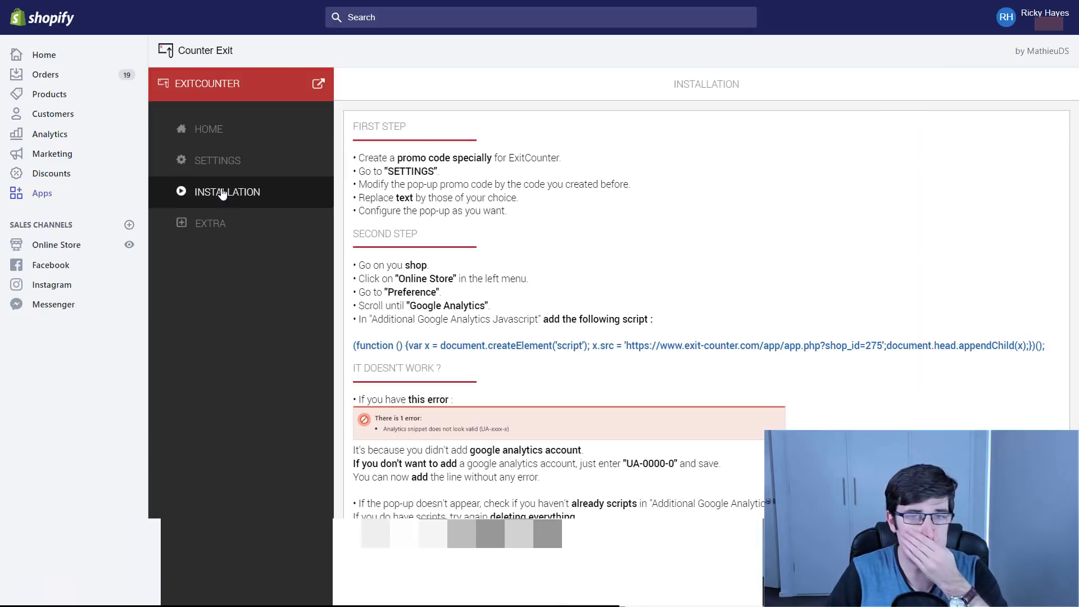
mouse_move(650, 336)
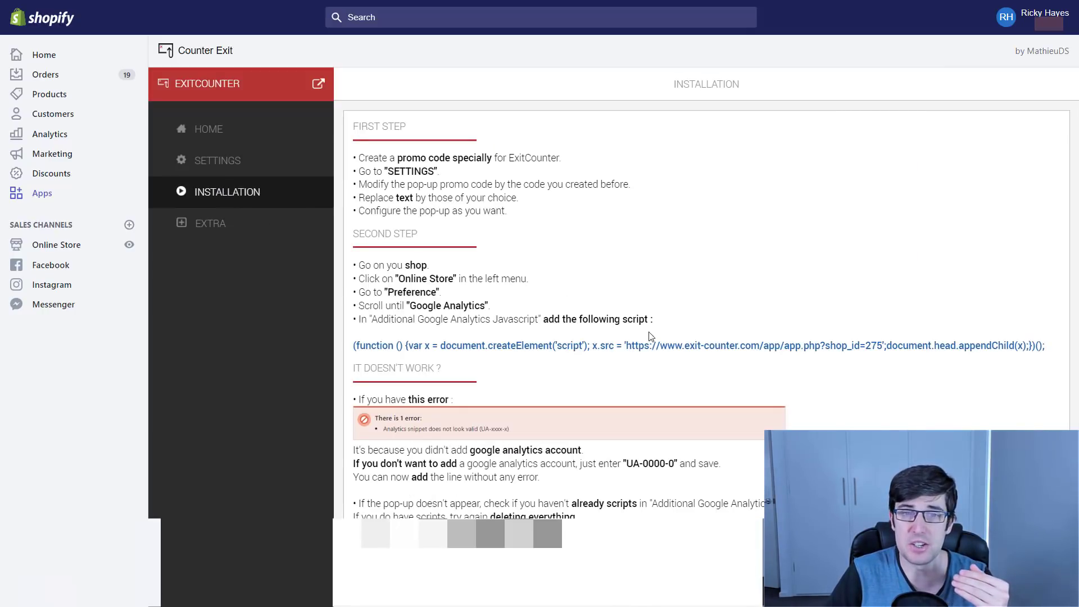
drag(986, 345, 1044, 345)
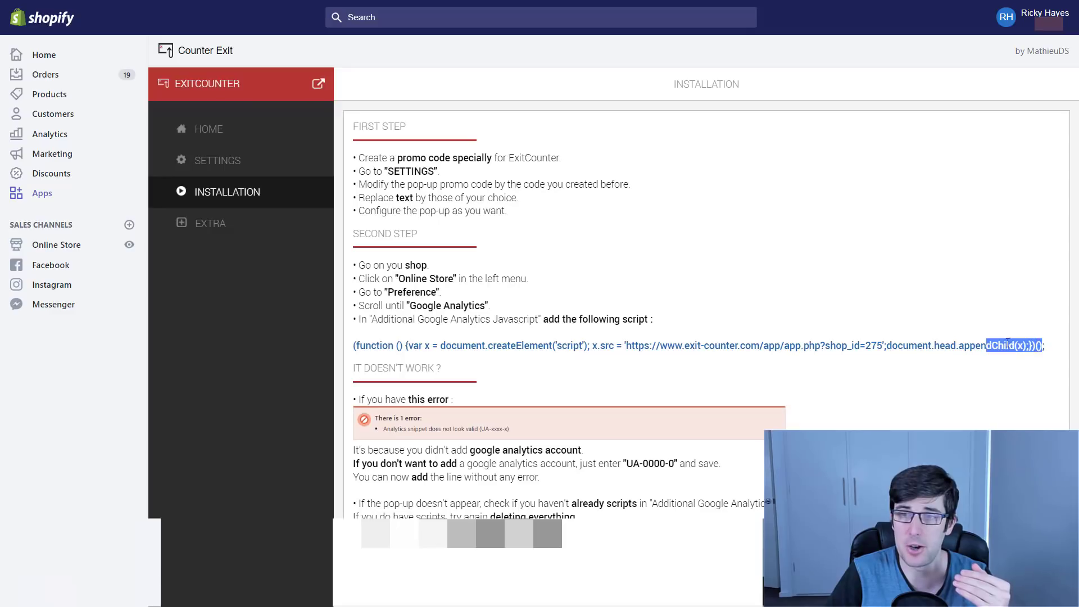